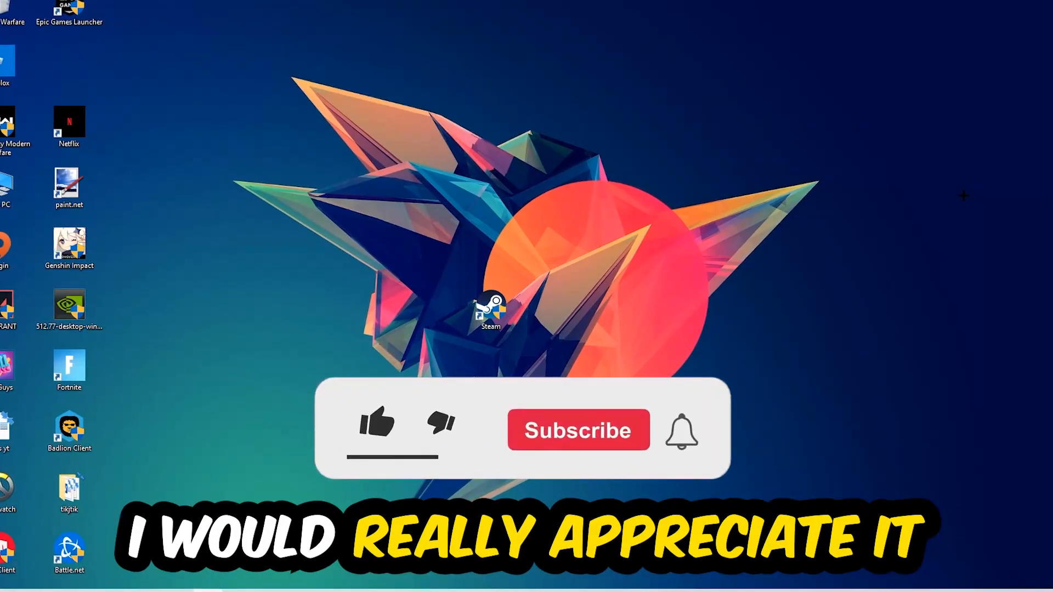
Launch Task Manager from the taskbar and expand it to the full detailed view
{"action": "left_click", "coordinate": [376, 424]}
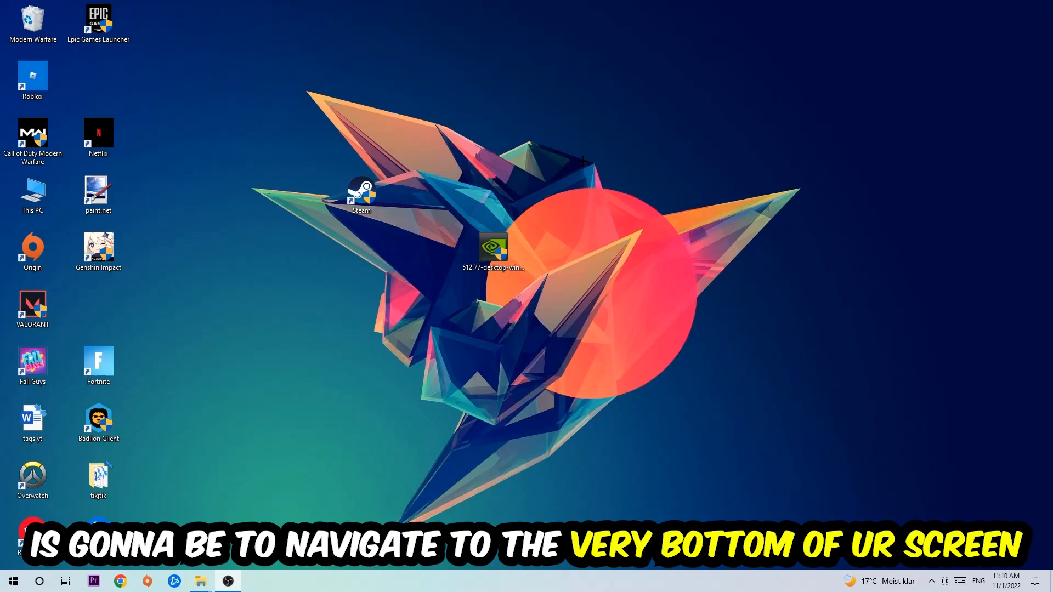
{"action": "right_click", "coordinate": [471, 581]}
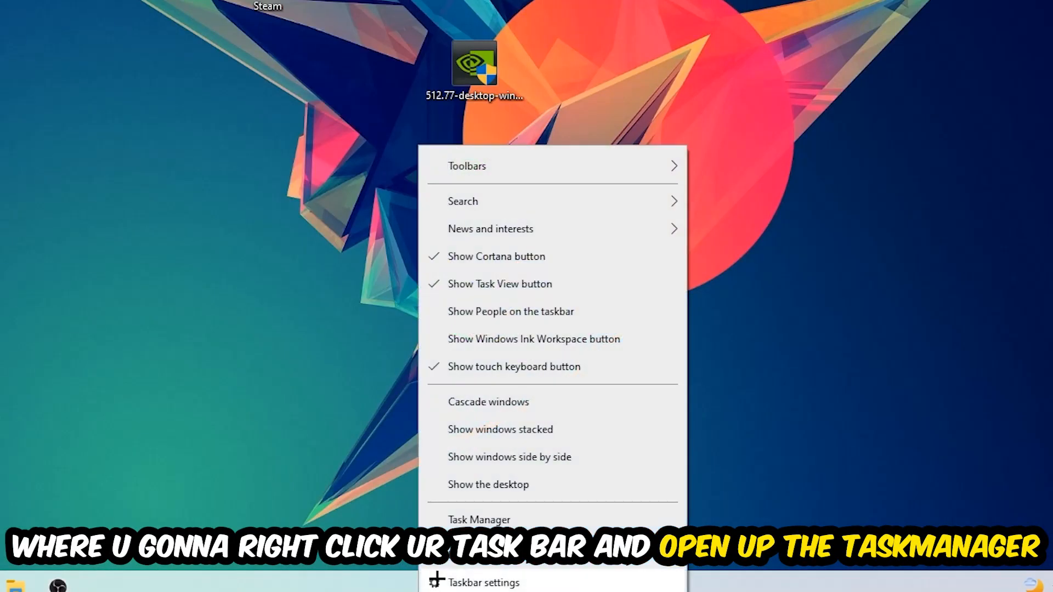
{"action": "left_click", "coordinate": [479, 518]}
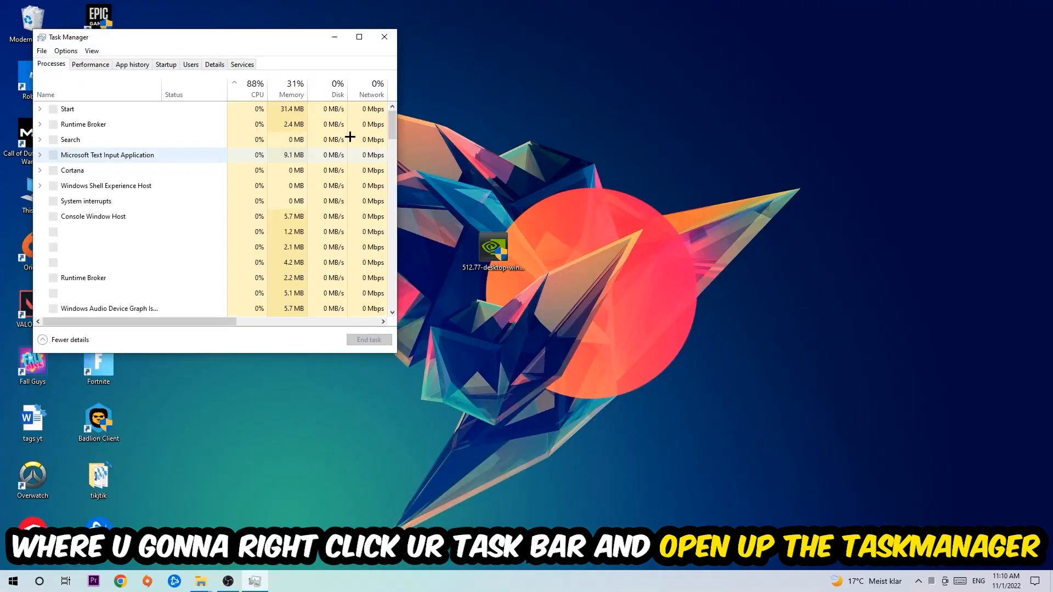
{"action": "left_click", "coordinate": [359, 38]}
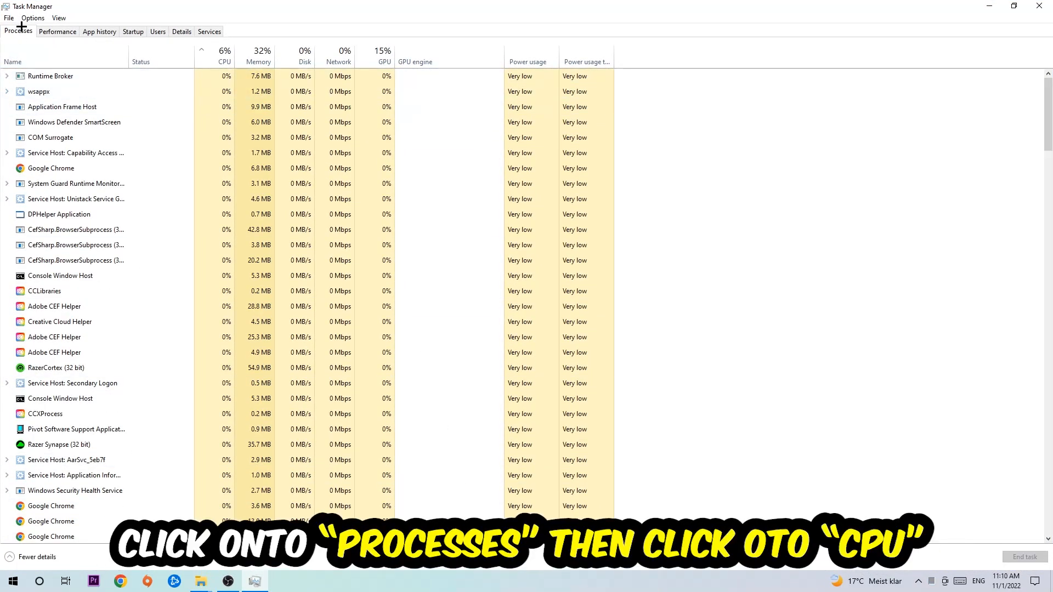
Sort the Processes list by CPU usage, highest first, and act on a high-usage process
{"action": "left_click", "coordinate": [224, 54]}
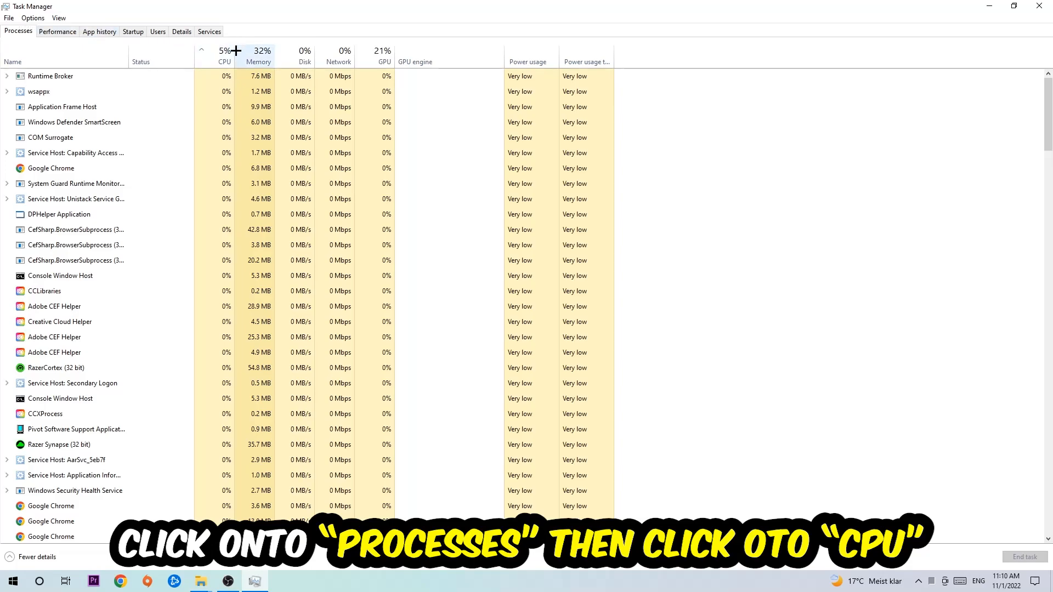
{"action": "left_click", "coordinate": [224, 56]}
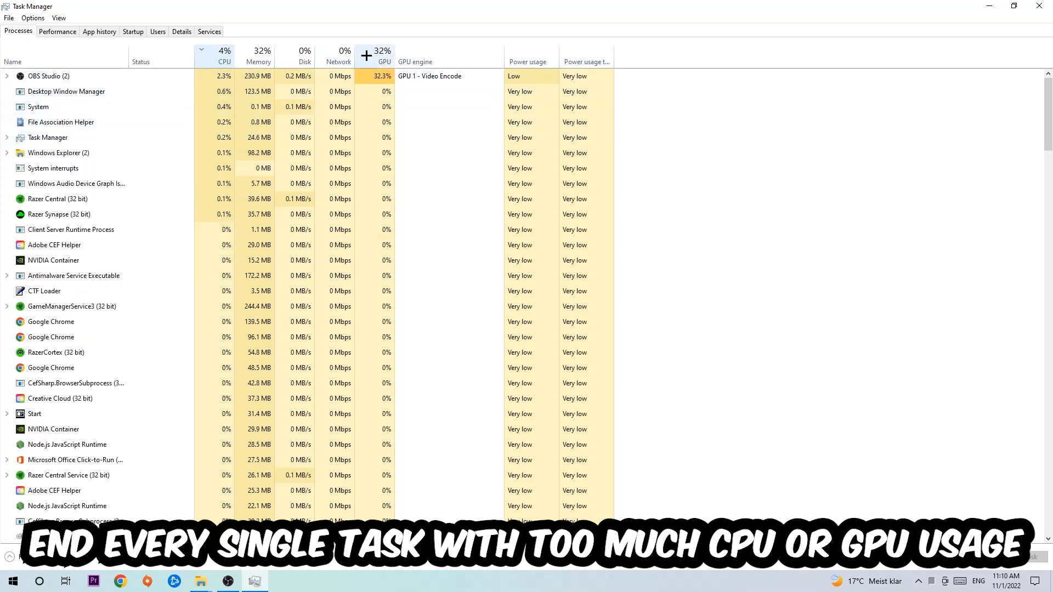
{"action": "right_click", "coordinate": [48, 75]}
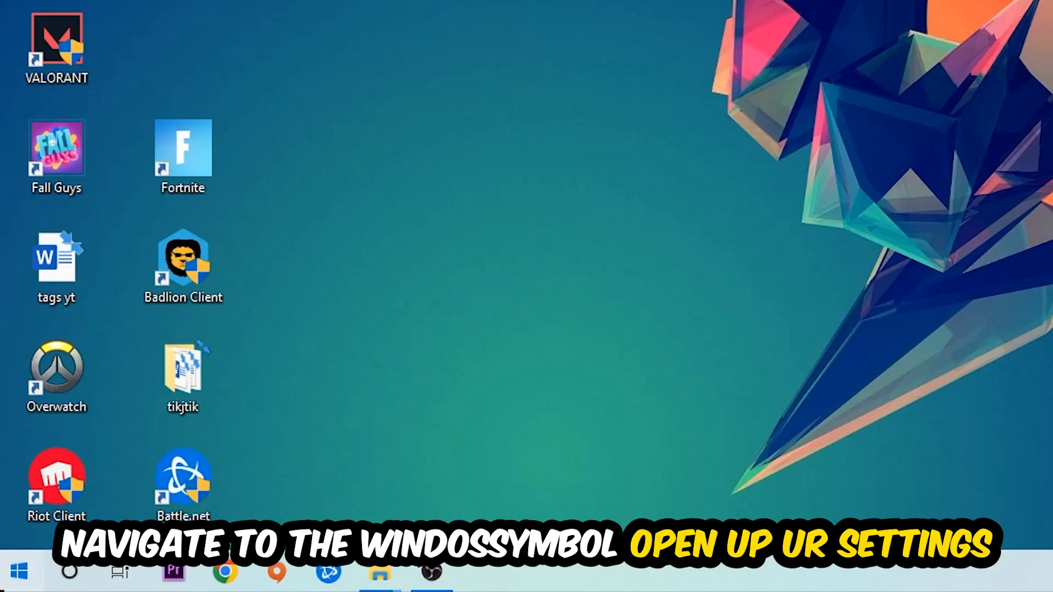
In Settings > Gaming, switch Xbox Game Bar off and show Captures with background recording off
{"action": "left_click", "coordinate": [483, 572]}
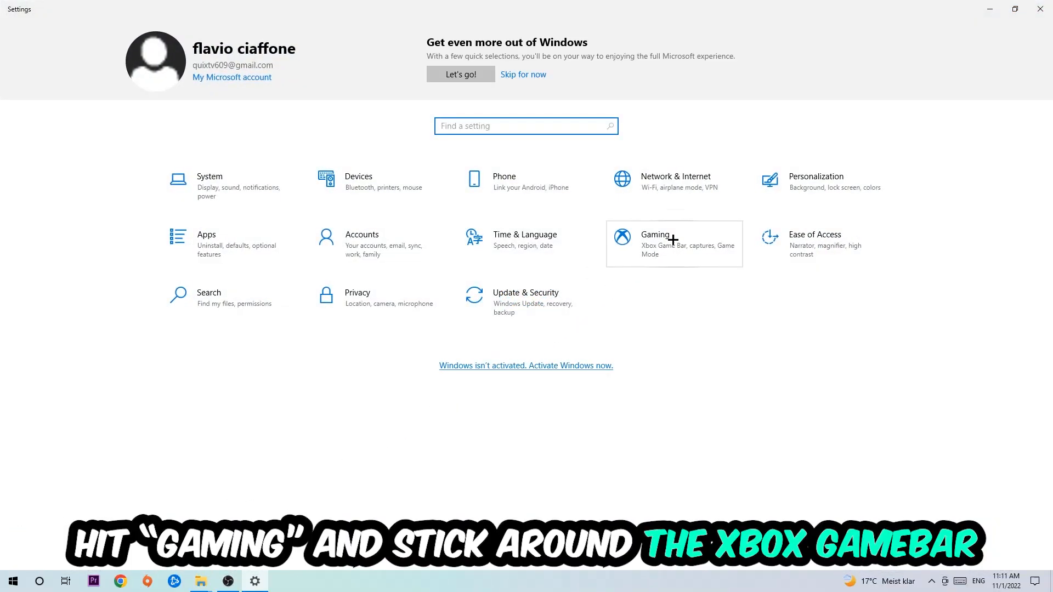
{"action": "left_click", "coordinate": [655, 243]}
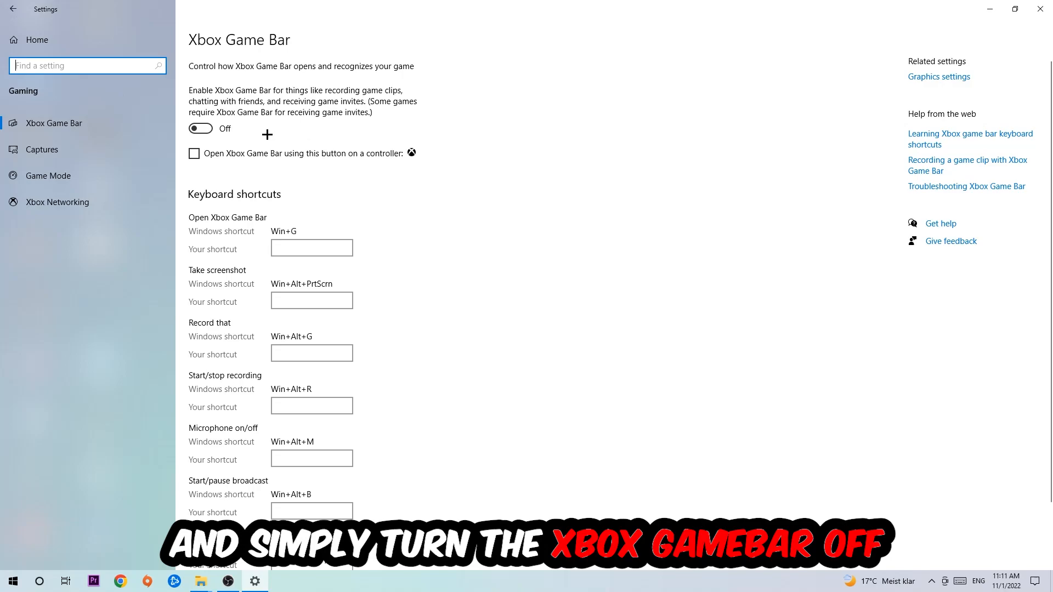
{"action": "left_click", "coordinate": [42, 150]}
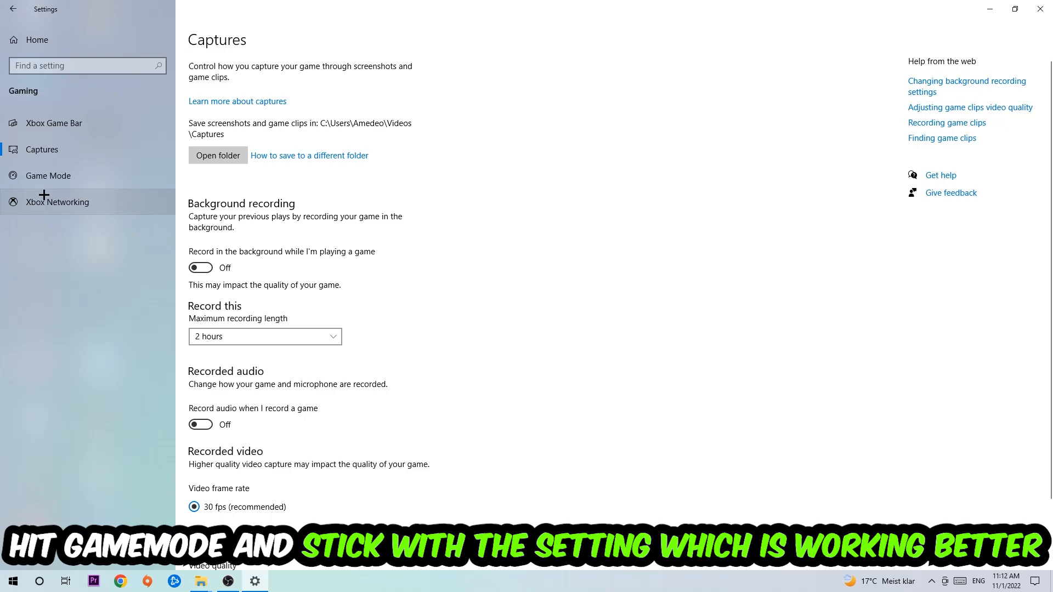
Show the Game Mode page with Game Mode left switched on
{"action": "left_click", "coordinate": [47, 176]}
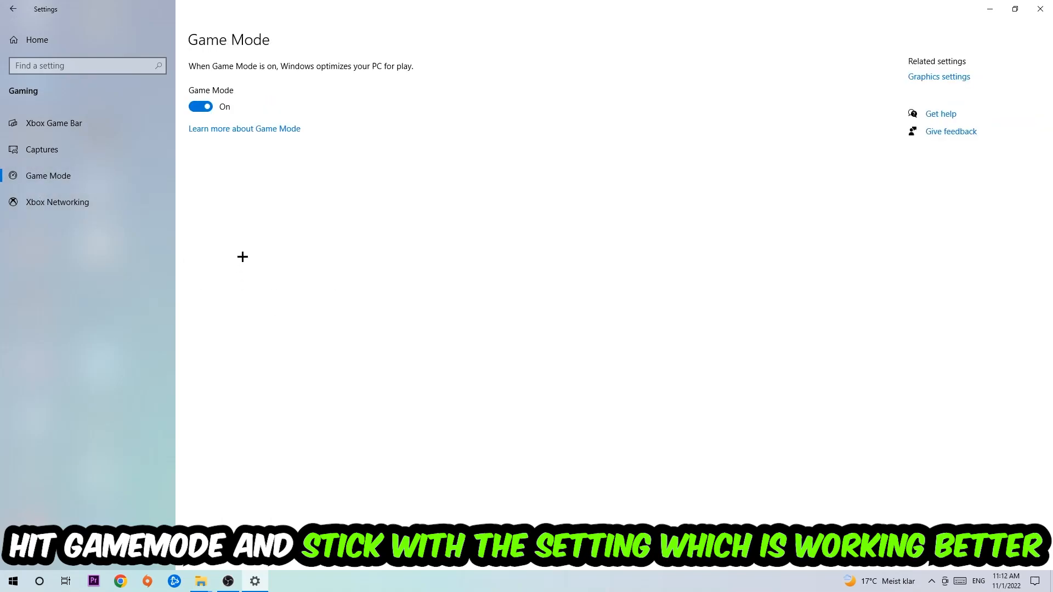
{"action": "mouse_move", "coordinate": [230, 184]}
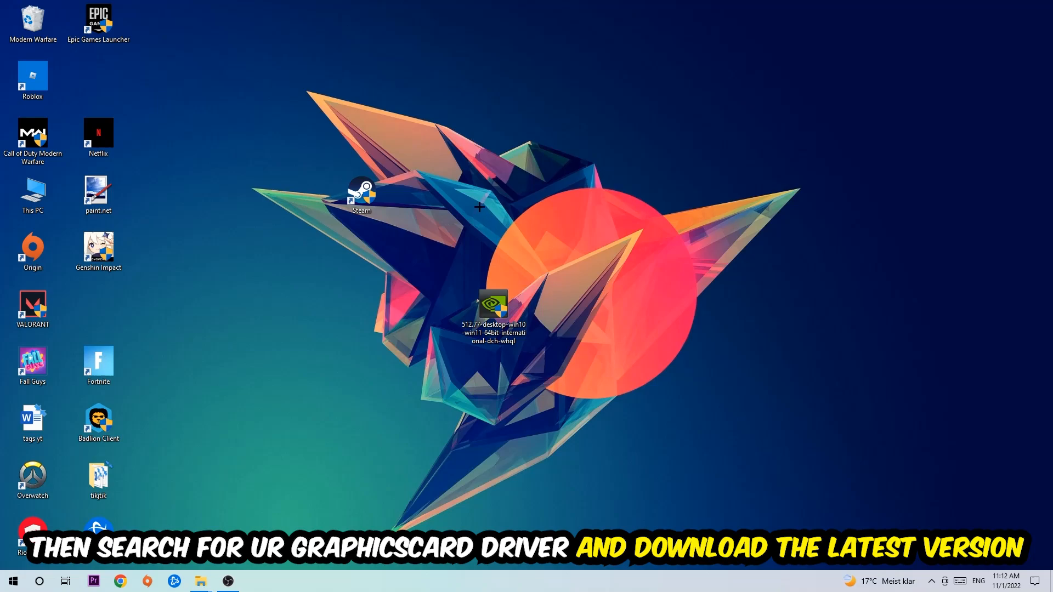
{"action": "mouse_move", "coordinate": [414, 195]}
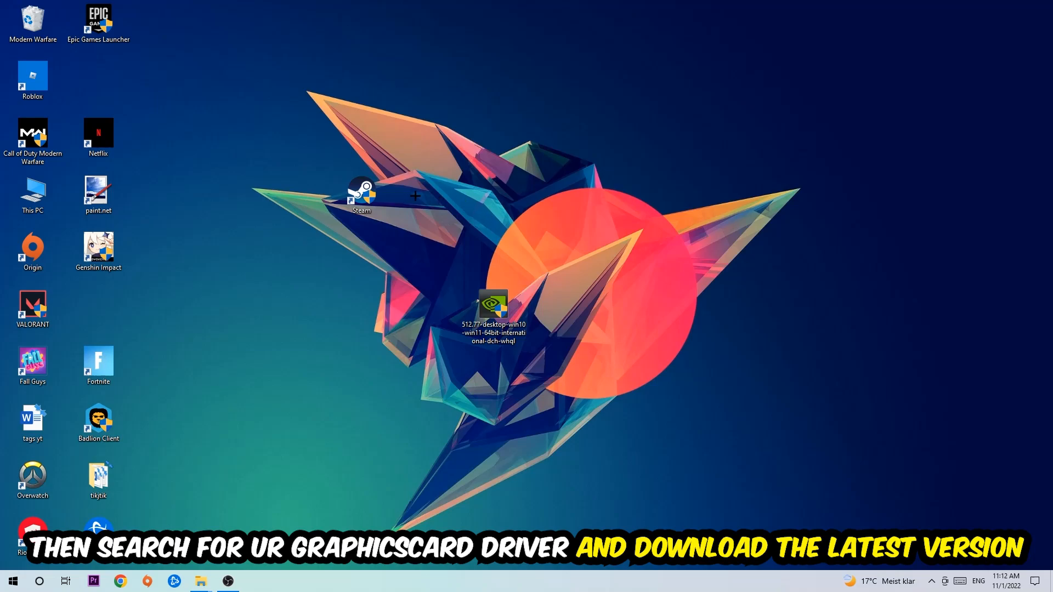